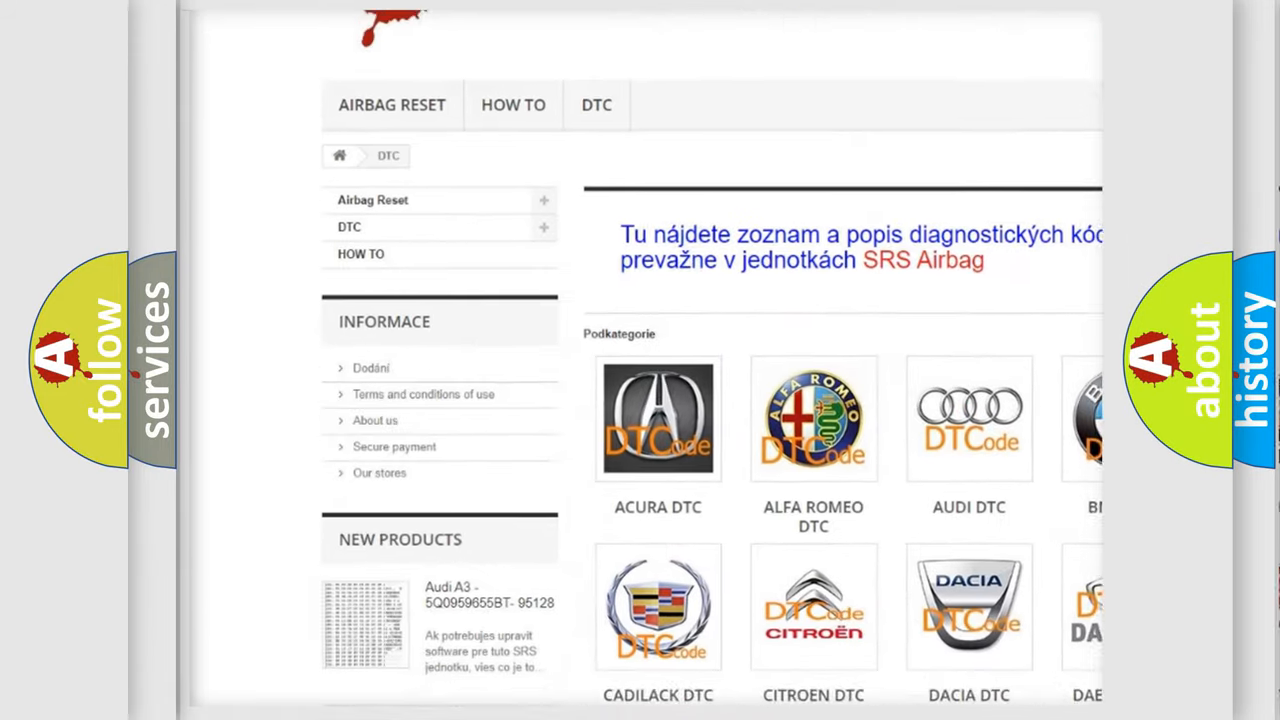
{"action": "scroll", "scroll_direction": "down", "scroll_amount": 3}
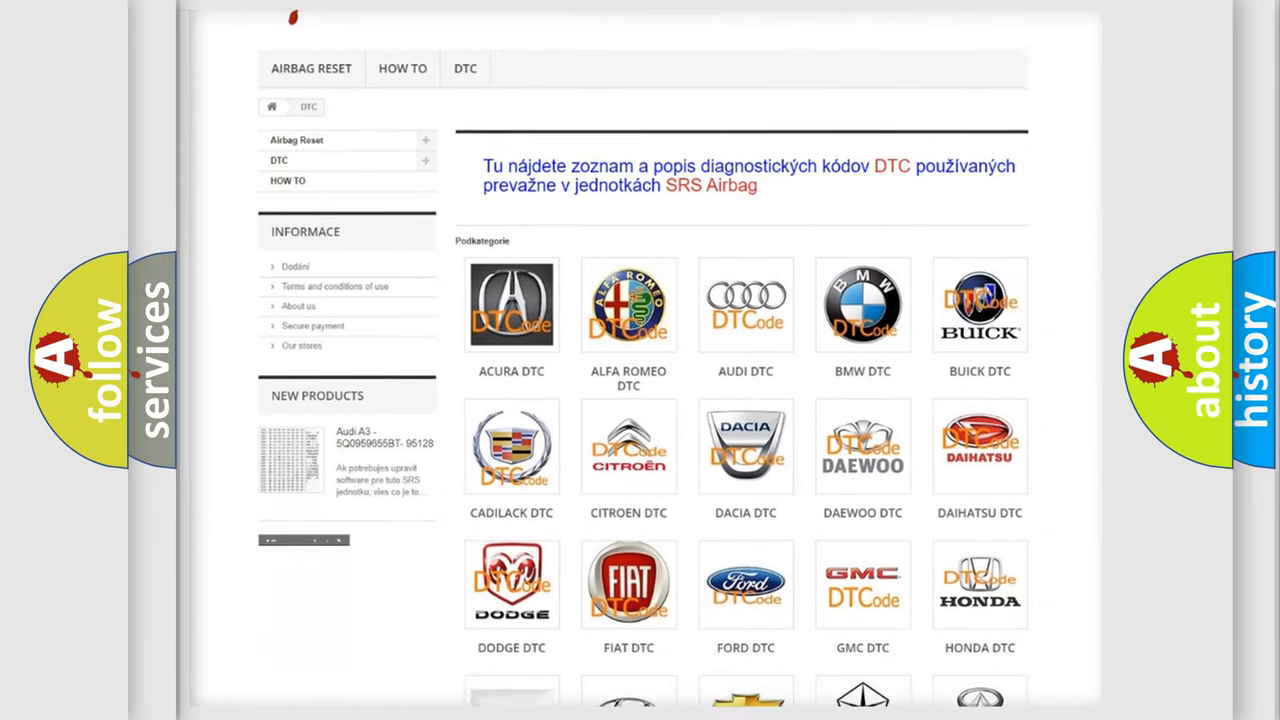
{"action": "scroll", "scroll_direction": "down", "scroll_amount": 3}
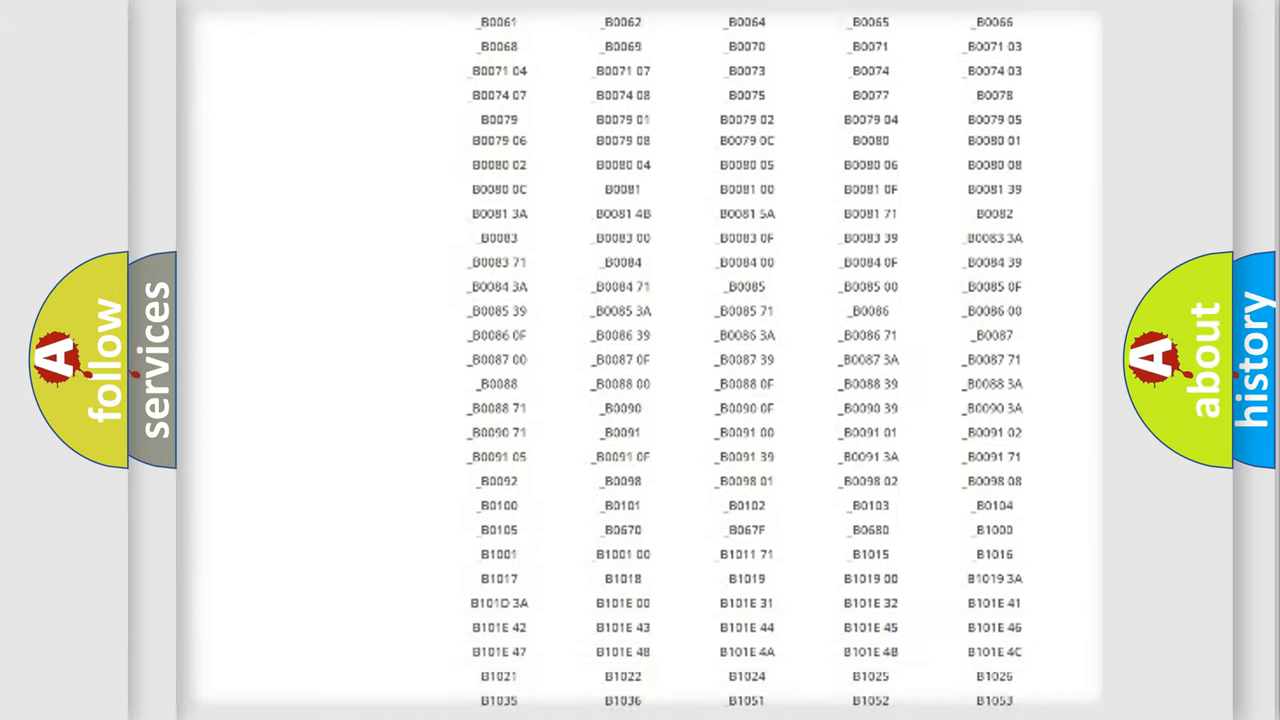
{"action": "scroll", "scroll_direction": "up", "scroll_amount": 3}
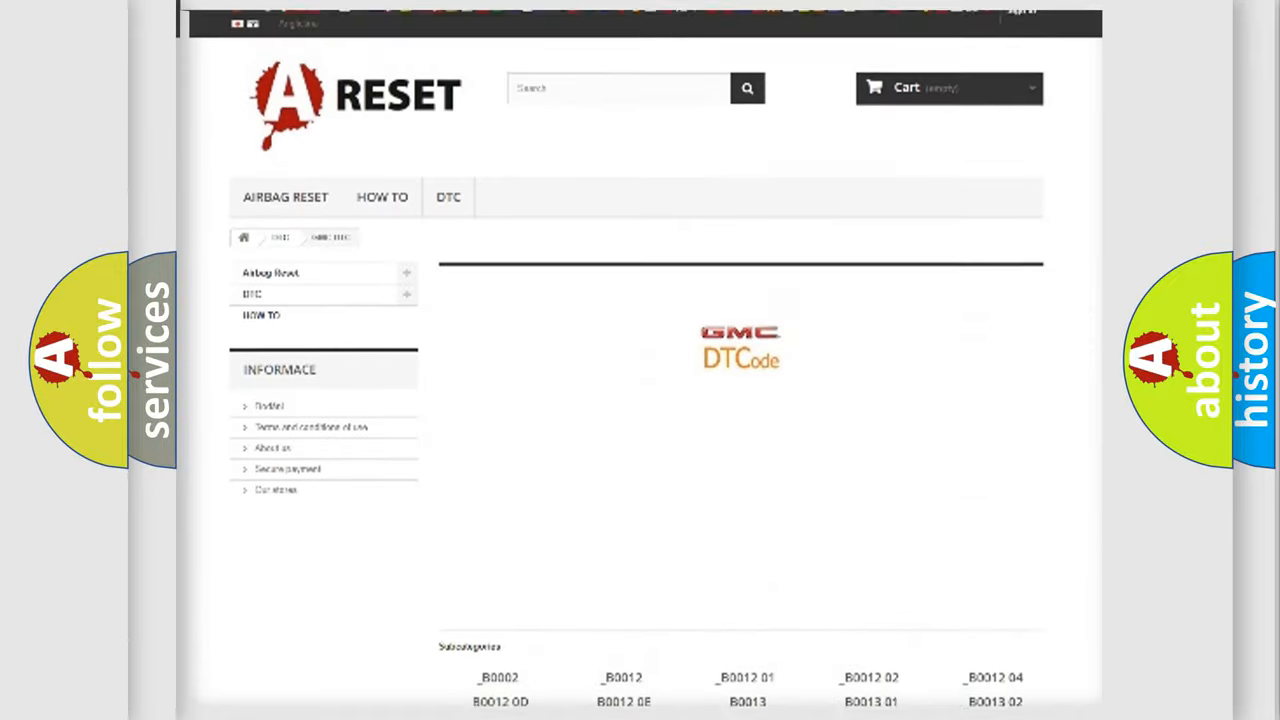
{"action": "scroll", "scroll_direction": "up", "scroll_amount": 3}
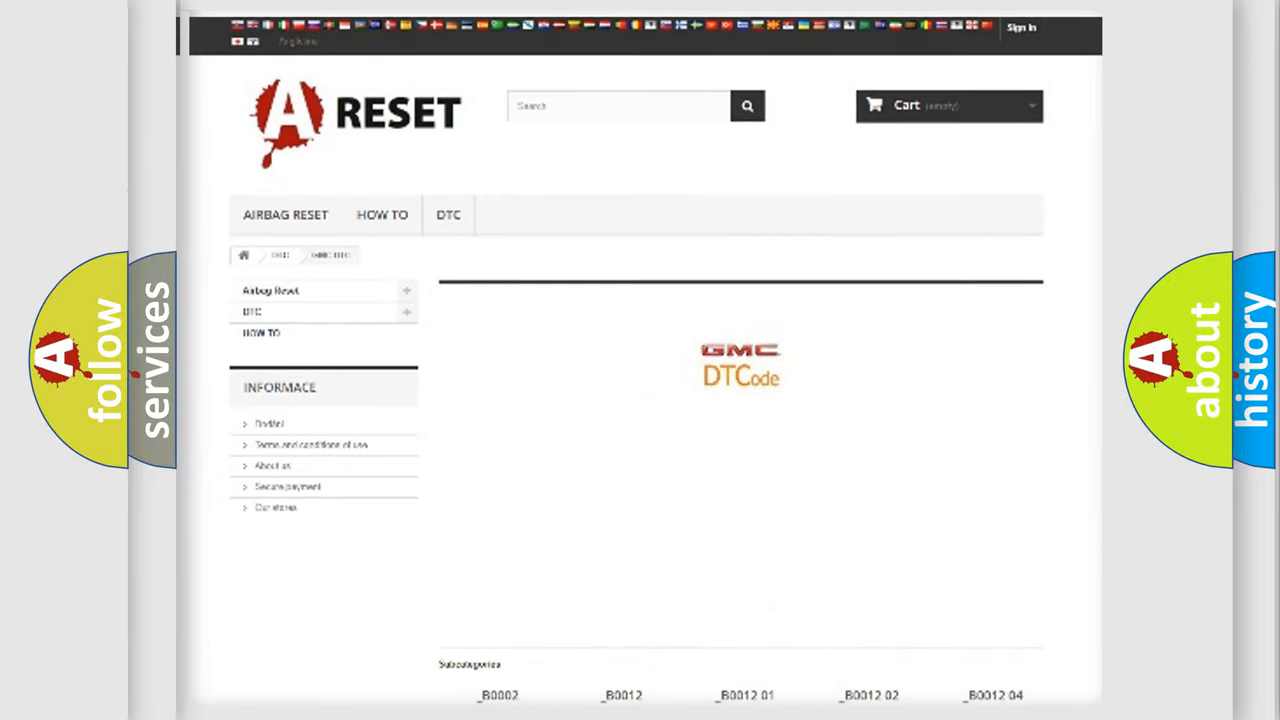